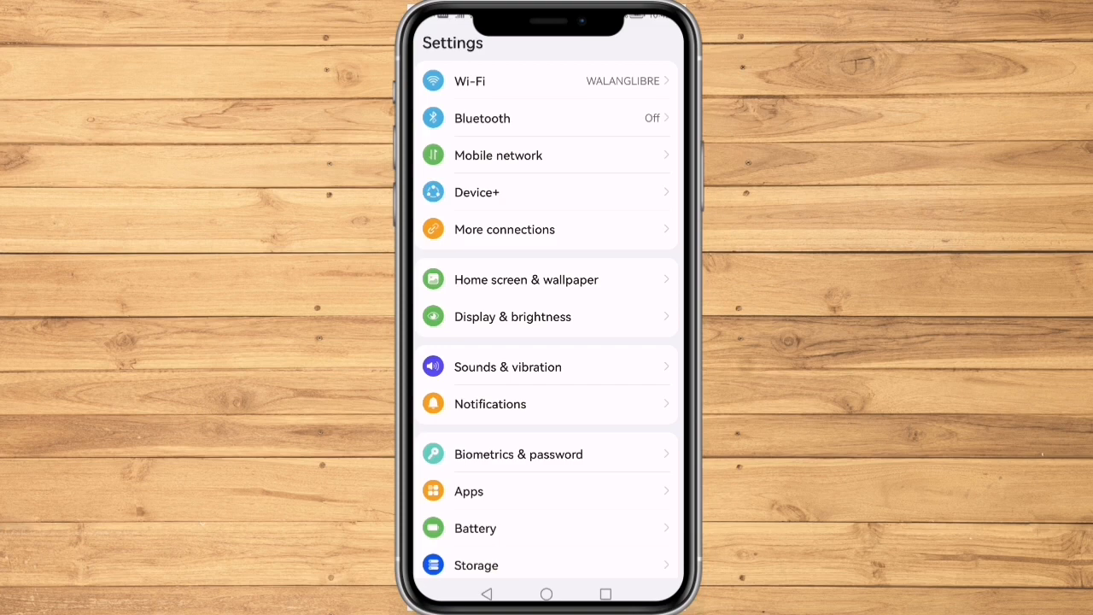
Reach the Dolby Atmos screen through Sounds & vibration, showing Music mode and Rich equalizer.
click(508, 366)
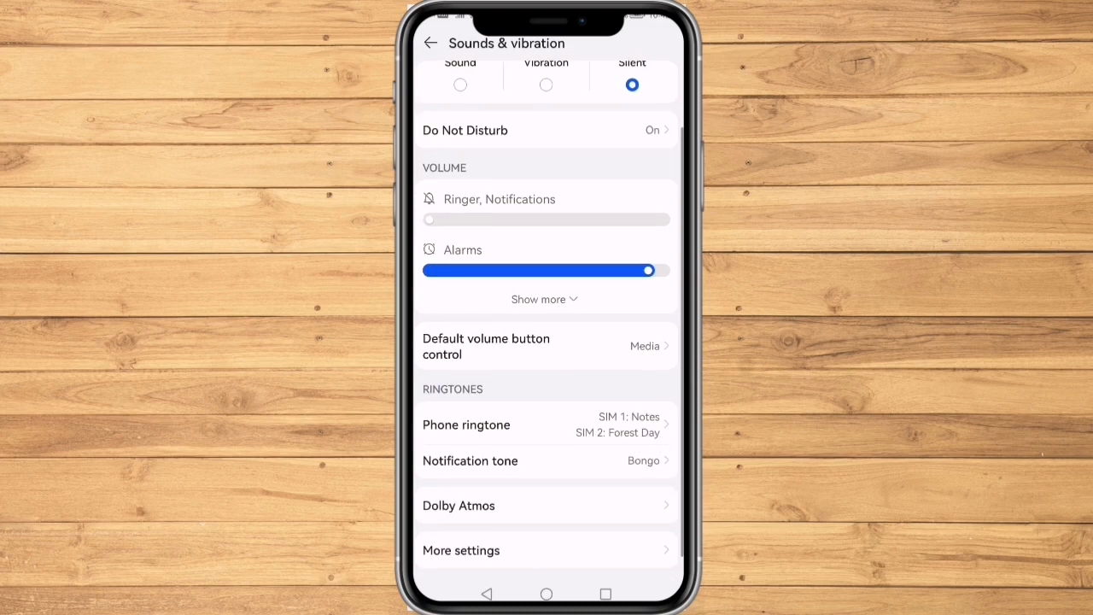
click(458, 505)
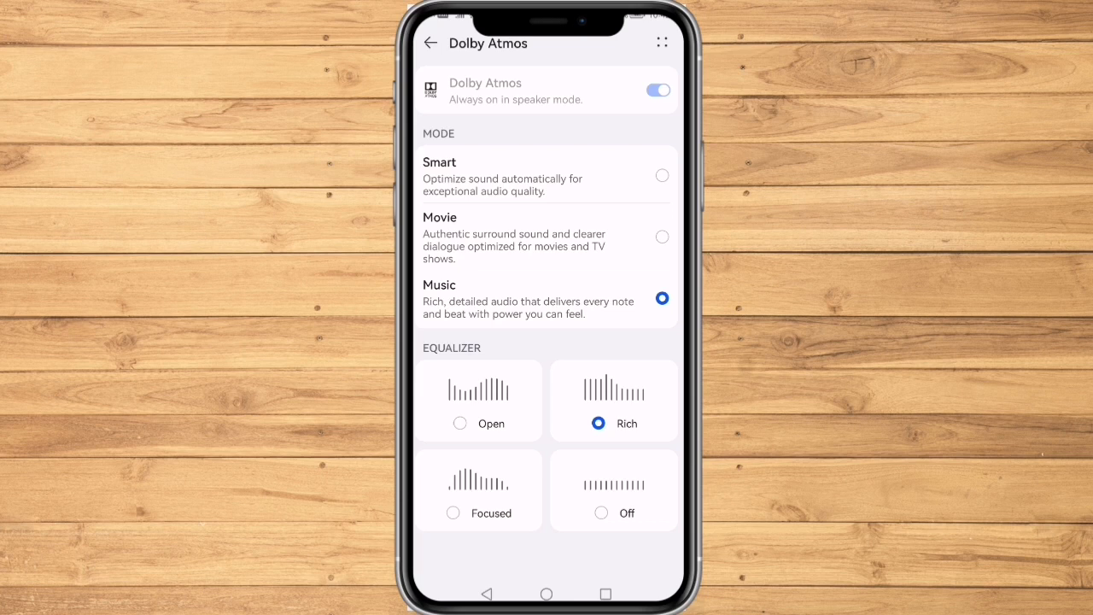
click(460, 423)
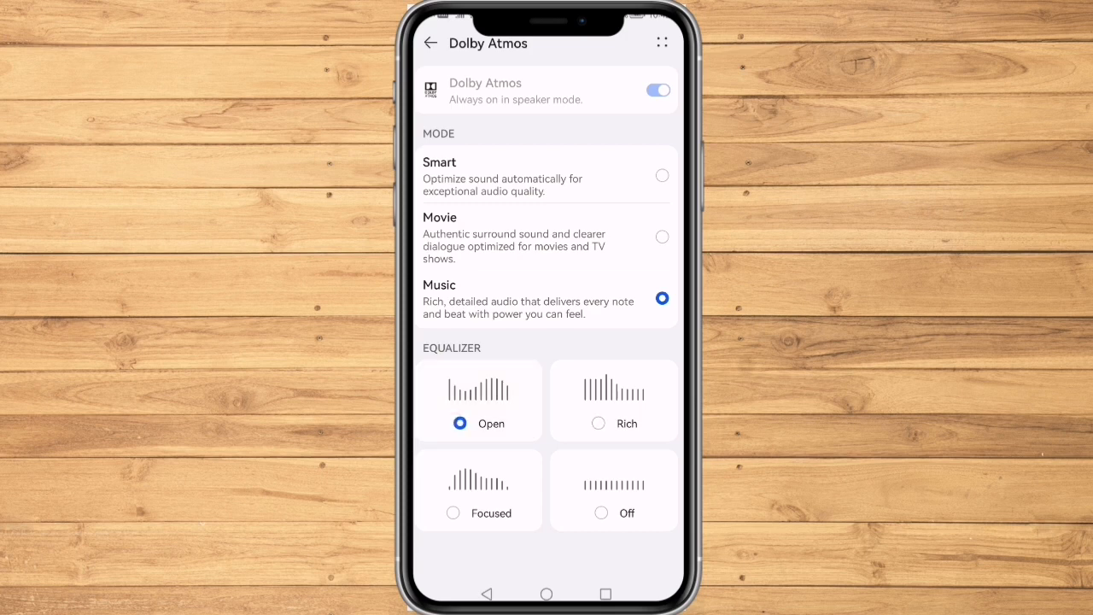
click(452, 513)
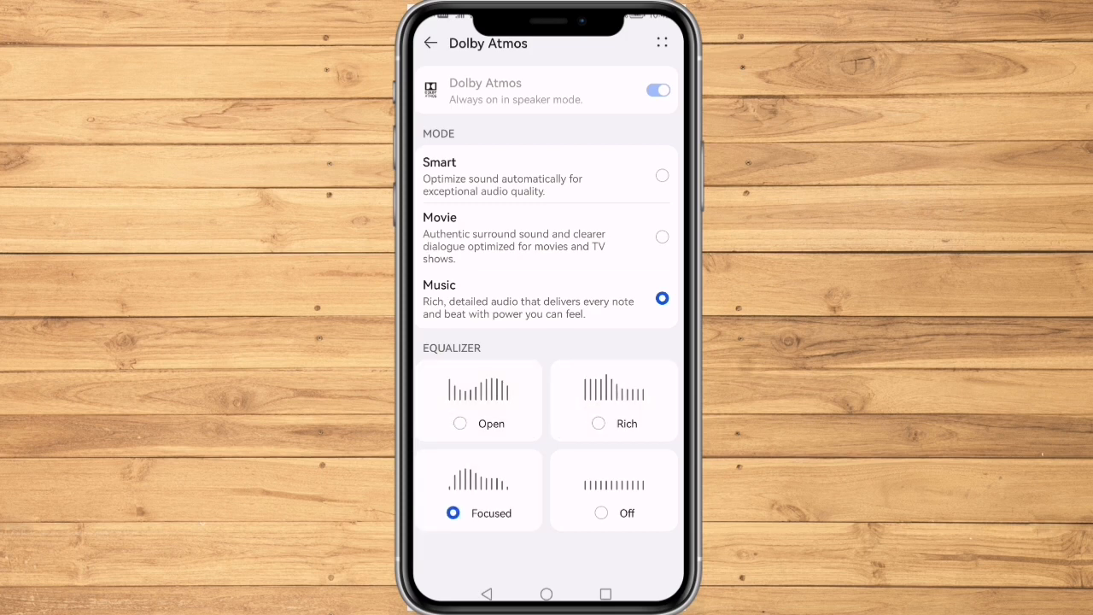
click(602, 512)
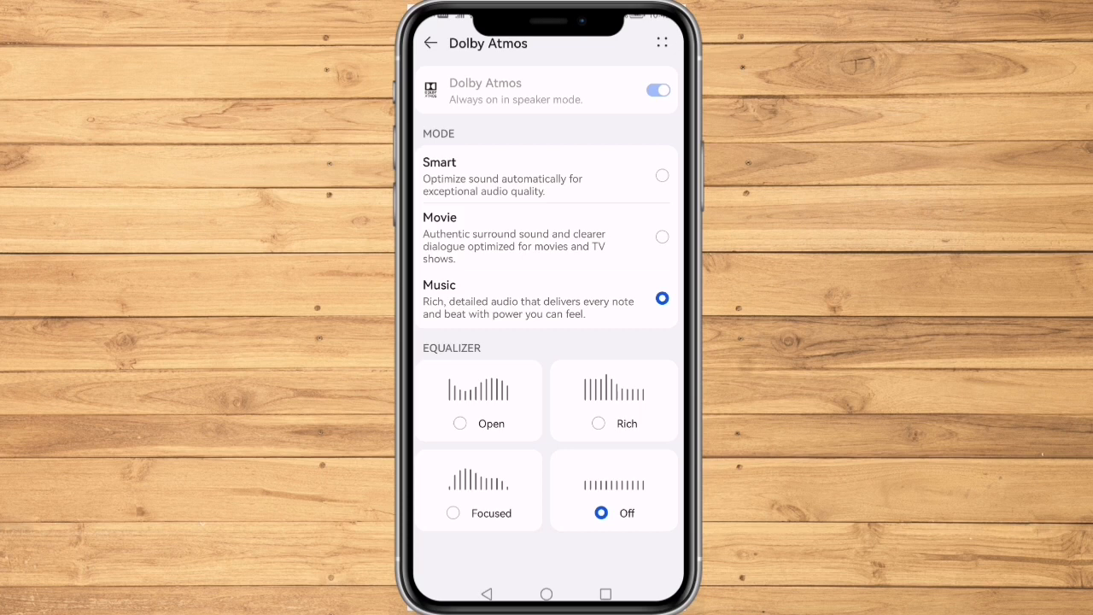
click(598, 423)
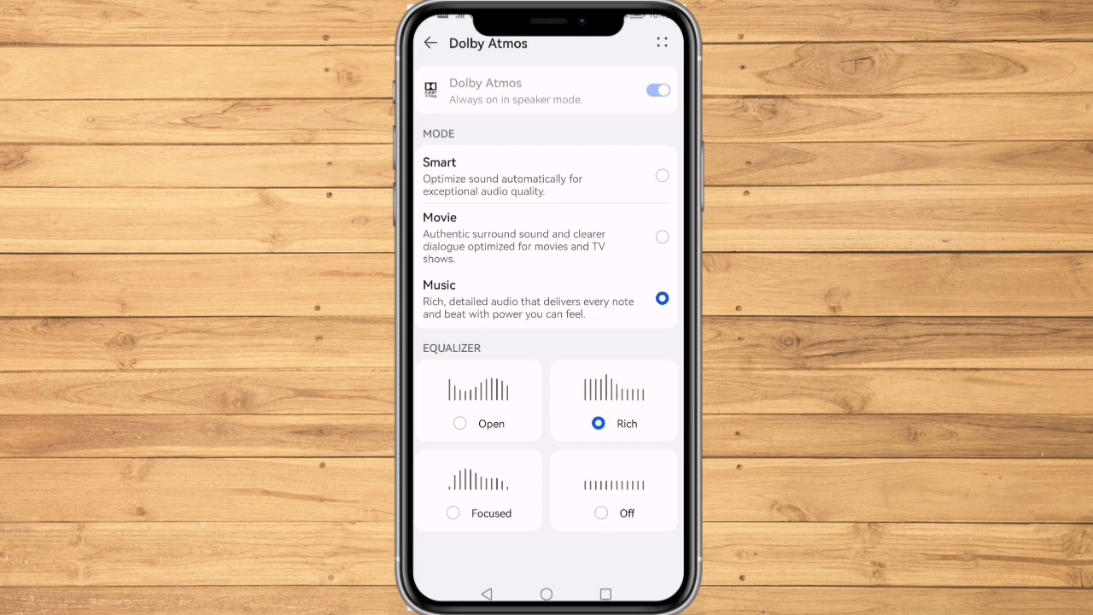